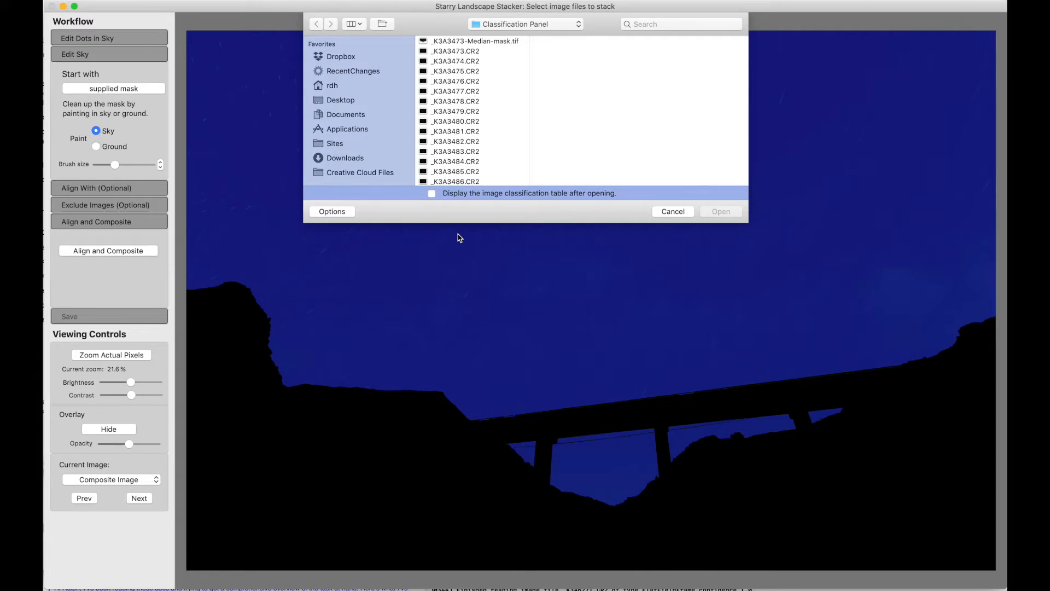
Step: Select all 20 Classification Panel images and open them with the classification table enabled
{"action": "scroll", "scroll_direction": "down", "scroll_amount": 3}
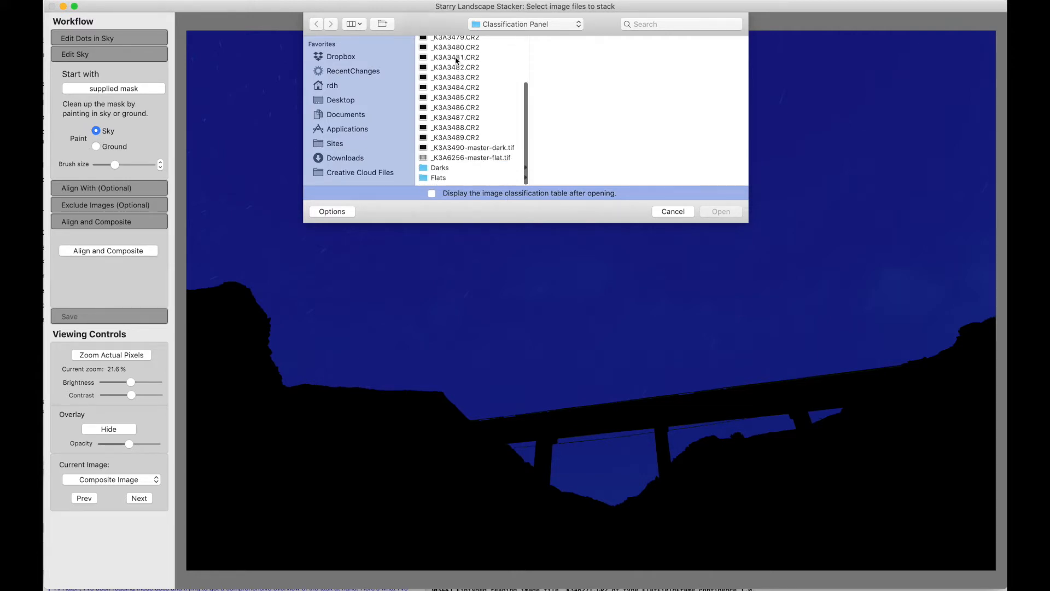
{"action": "scroll", "scroll_direction": "up", "scroll_amount": 3}
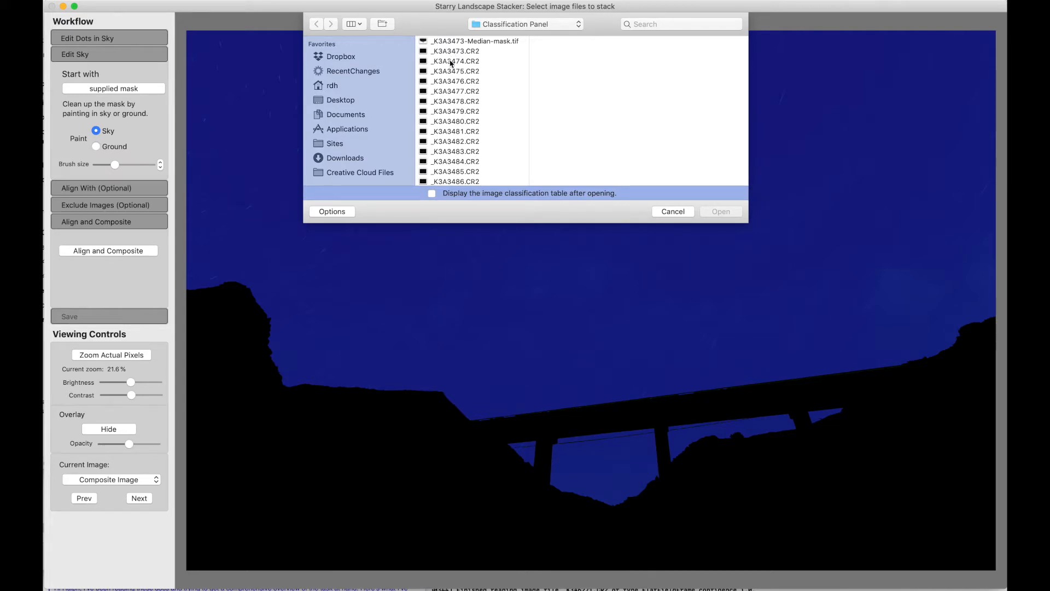
{"action": "scroll", "scroll_direction": "down", "scroll_amount": 3}
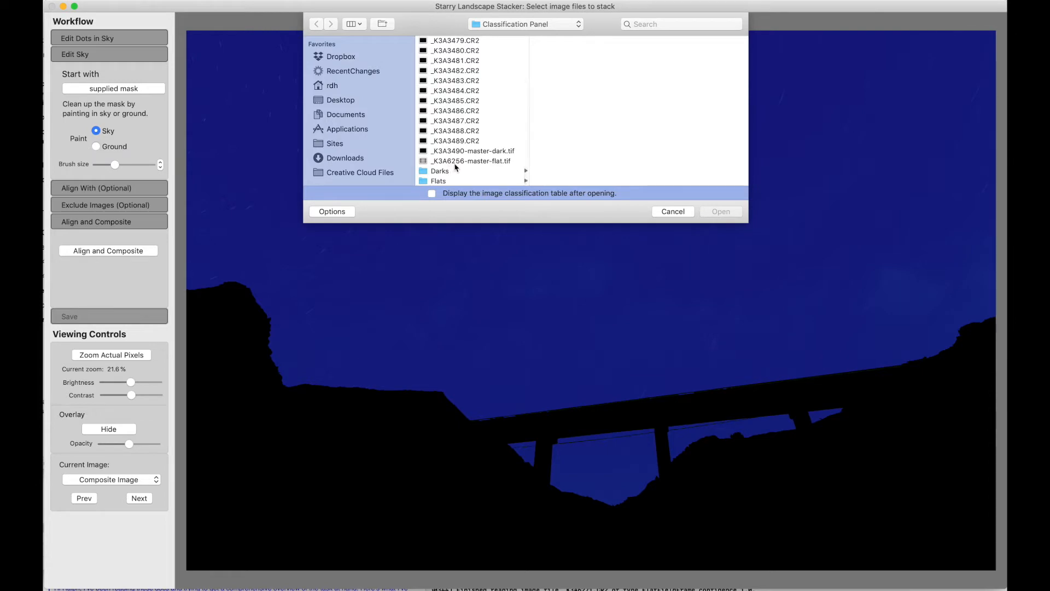
{"action": "left_click", "coordinate": [456, 91]}
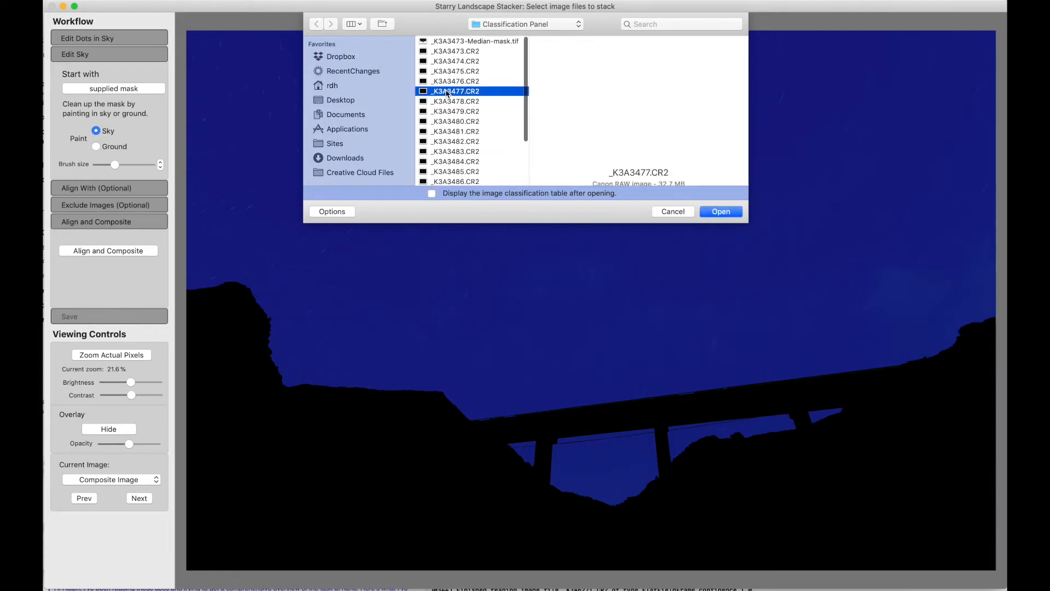
{"action": "key", "text": "cmd+a"}
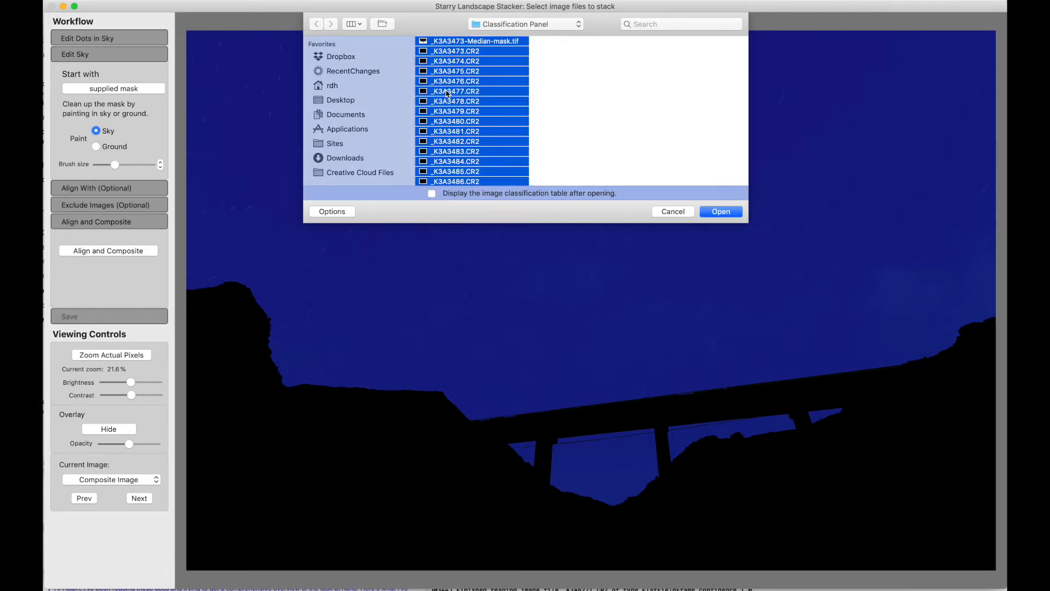
{"action": "scroll", "scroll_direction": "down", "scroll_amount": 3}
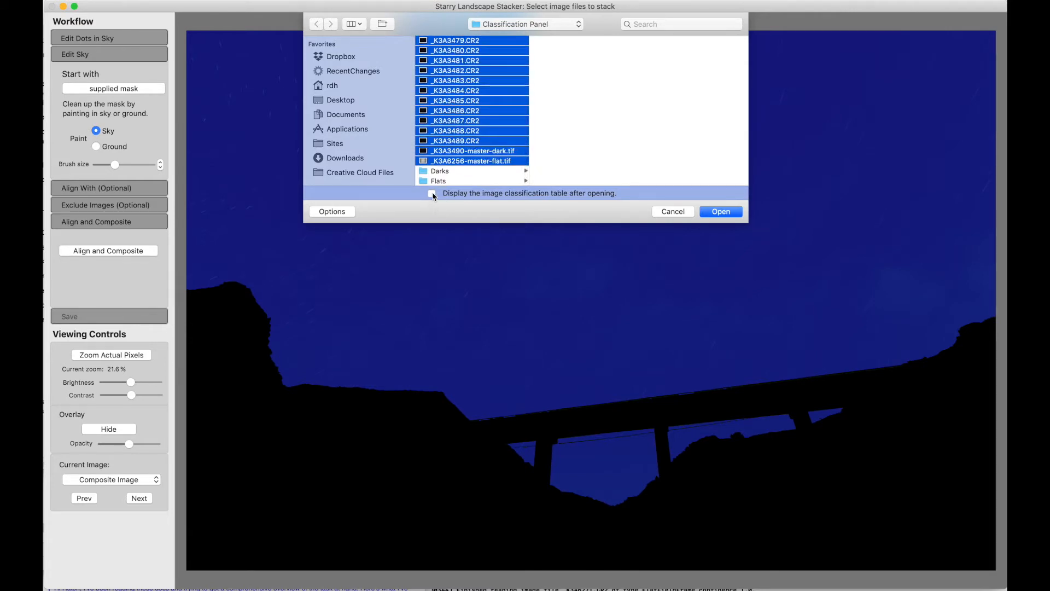
{"action": "left_click", "coordinate": [432, 193]}
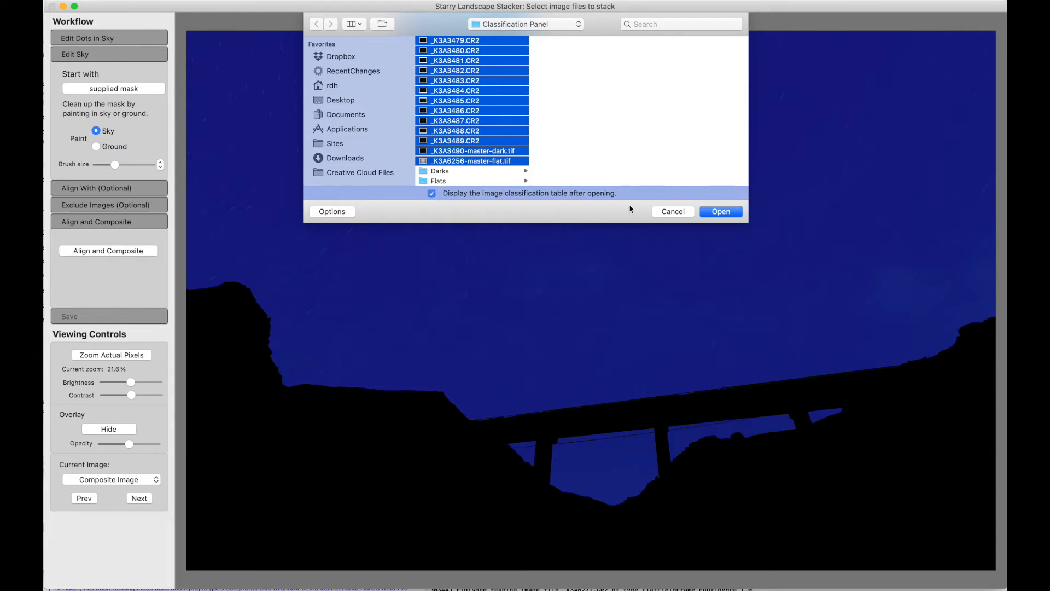
{"action": "left_click", "coordinate": [720, 211]}
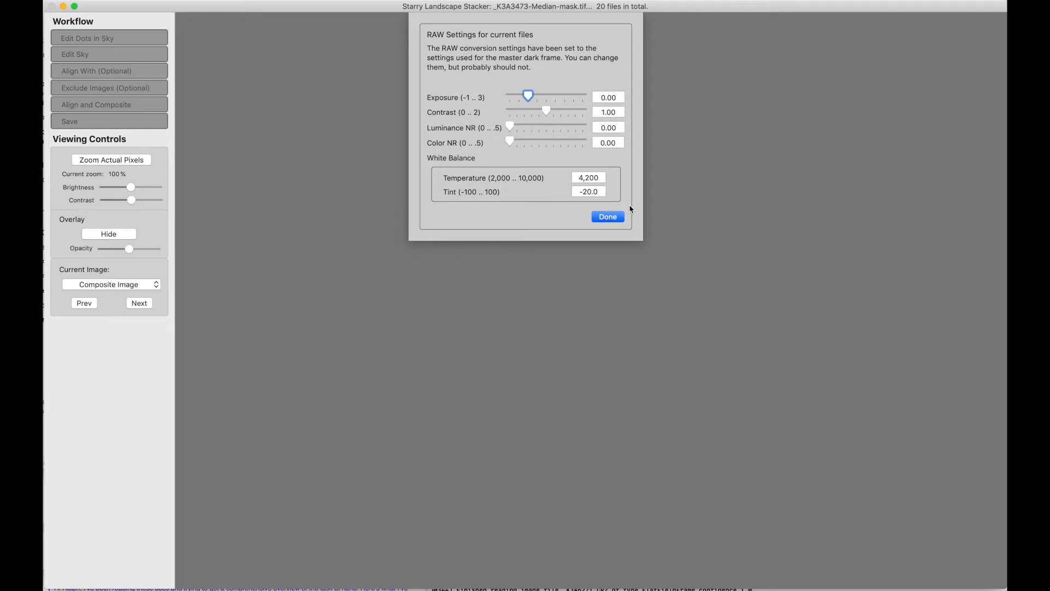
{"action": "mouse_move", "coordinate": [512, 181]}
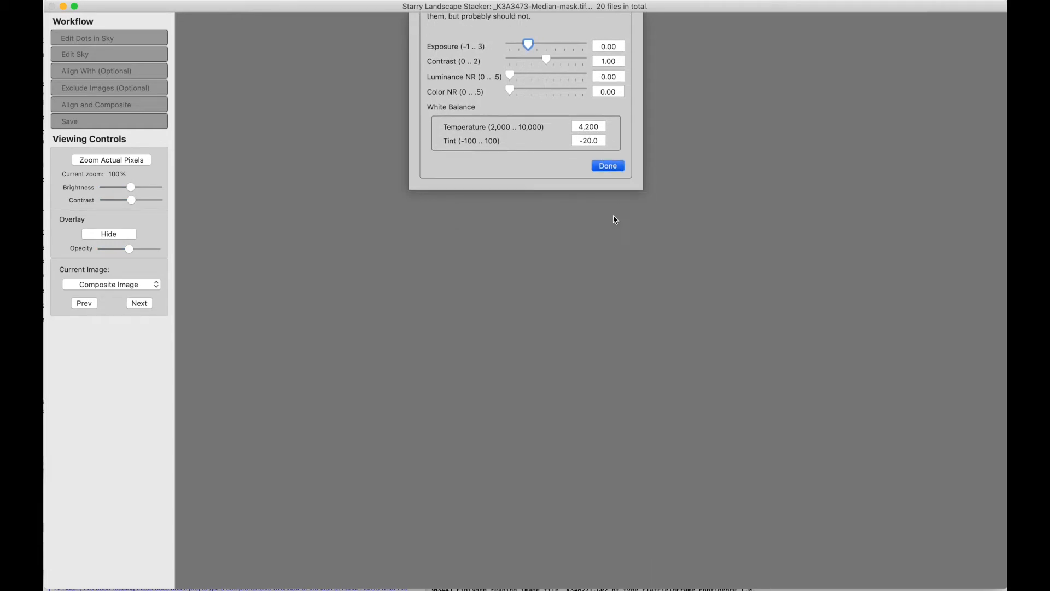
Step: Accept the default RAW conversion settings for the 20 files
{"action": "left_click", "coordinate": [607, 165]}
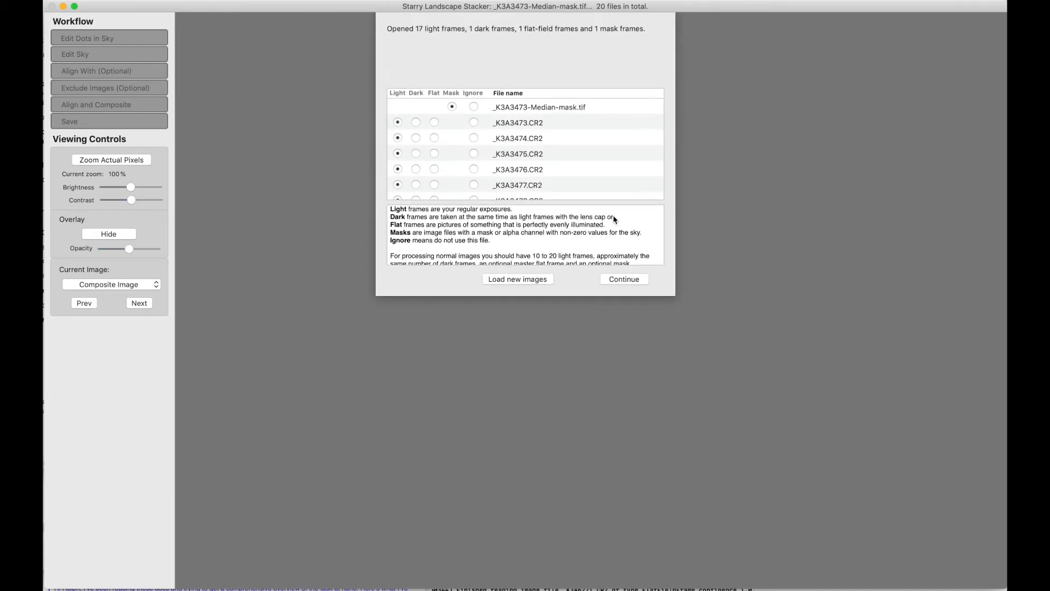
{"action": "mouse_move", "coordinate": [527, 162]}
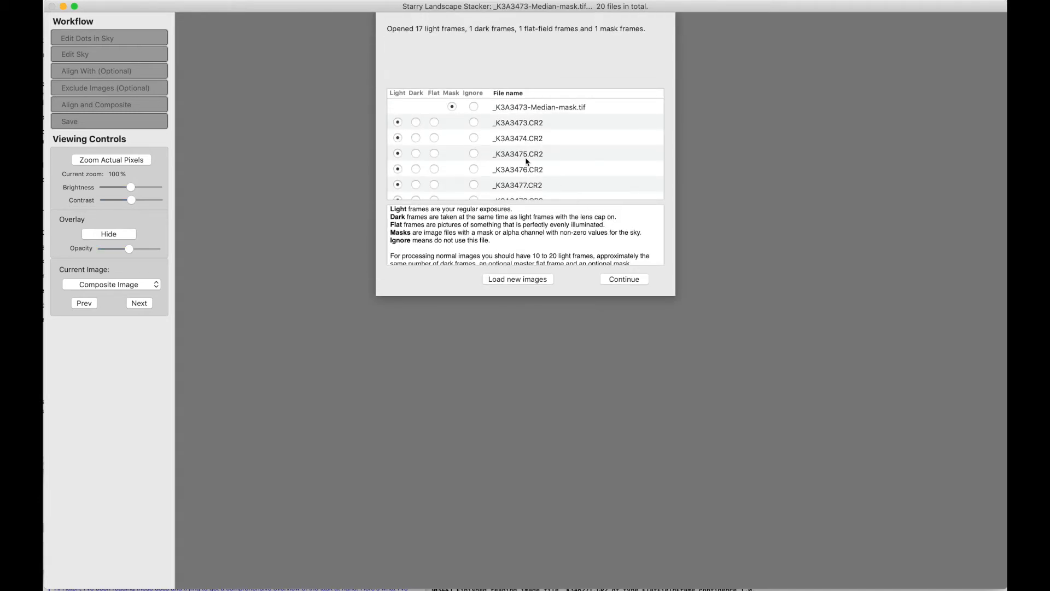
{"action": "scroll", "scroll_direction": "down", "scroll_amount": 3}
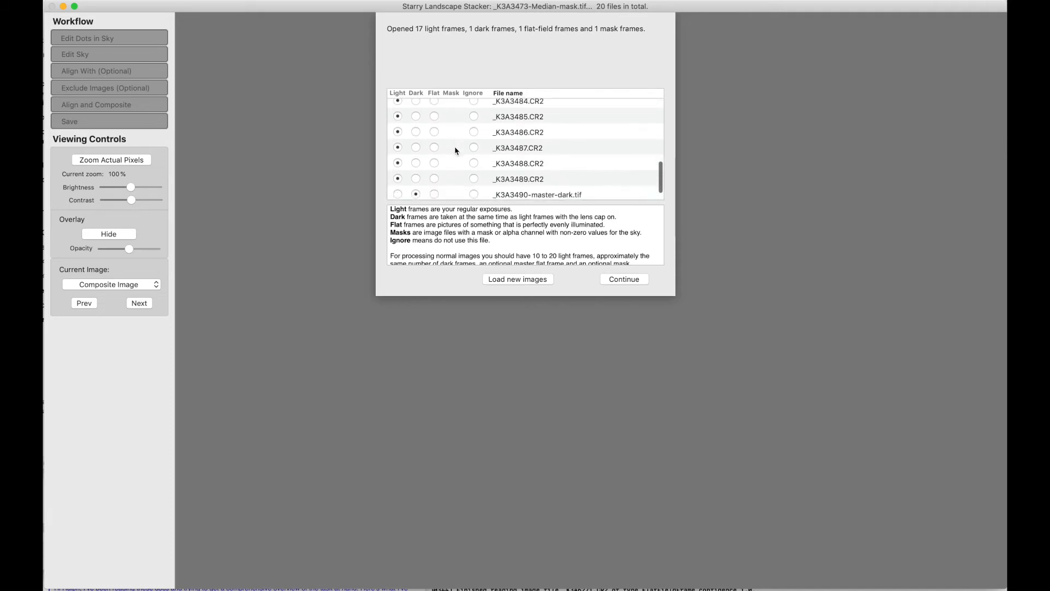
{"action": "scroll", "scroll_direction": "up", "scroll_amount": 3}
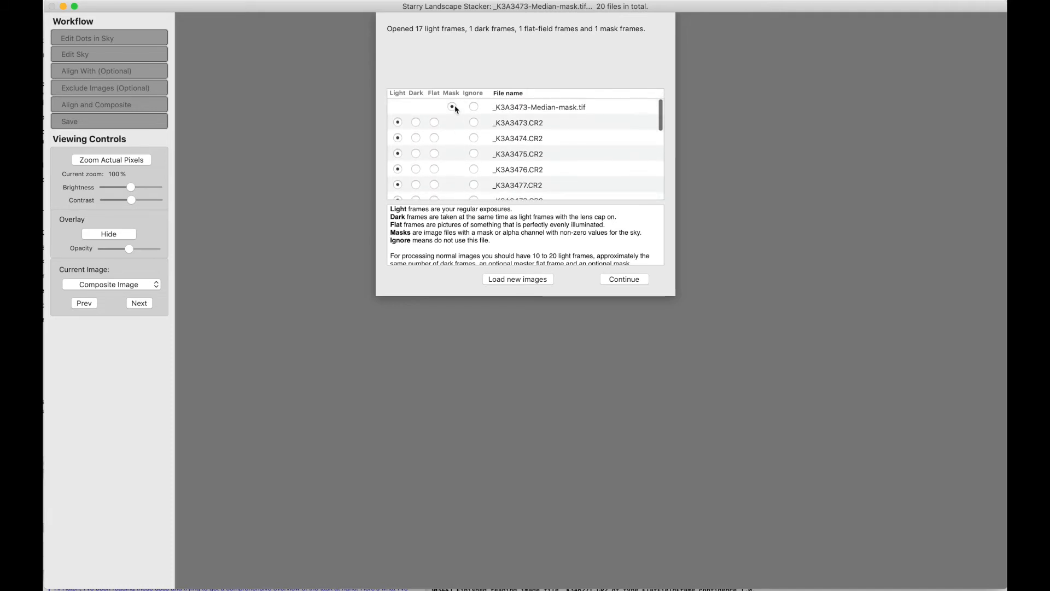
{"action": "scroll", "scroll_direction": "down", "scroll_amount": 3}
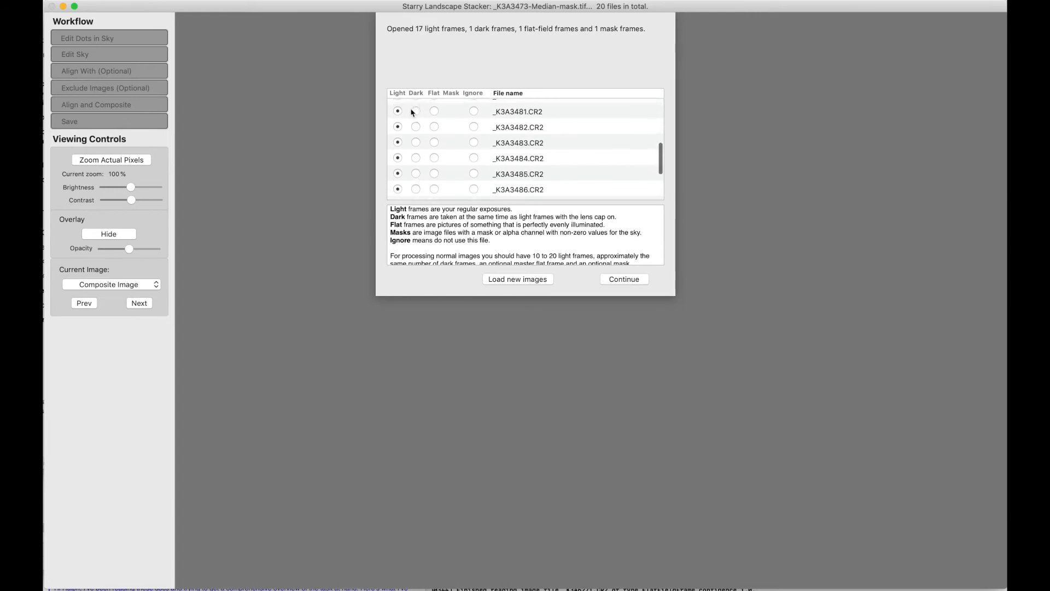
{"action": "scroll", "scroll_direction": "down", "scroll_amount": 3}
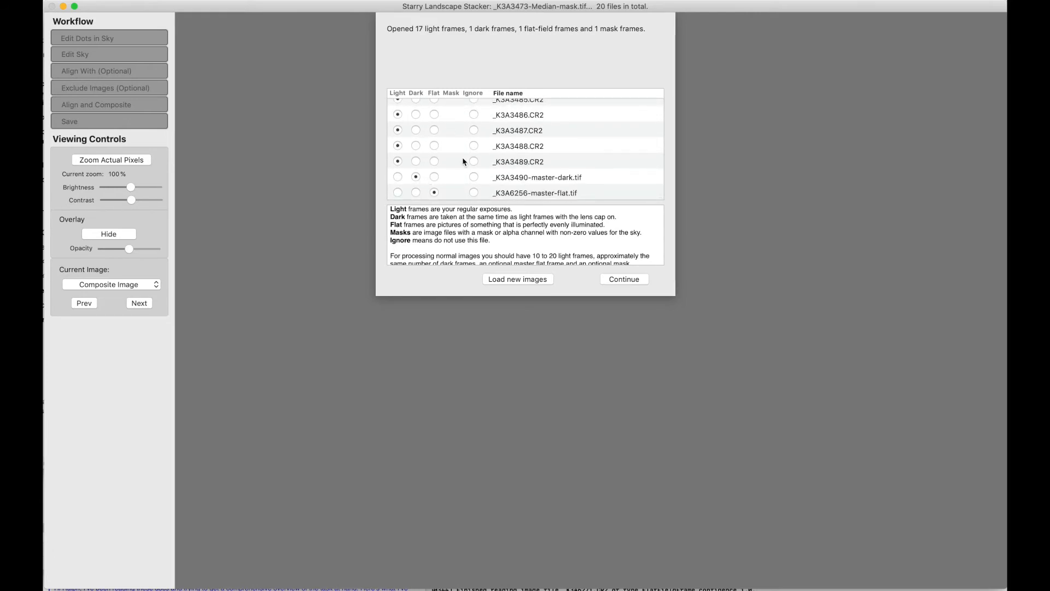
{"action": "left_click", "coordinate": [415, 92]}
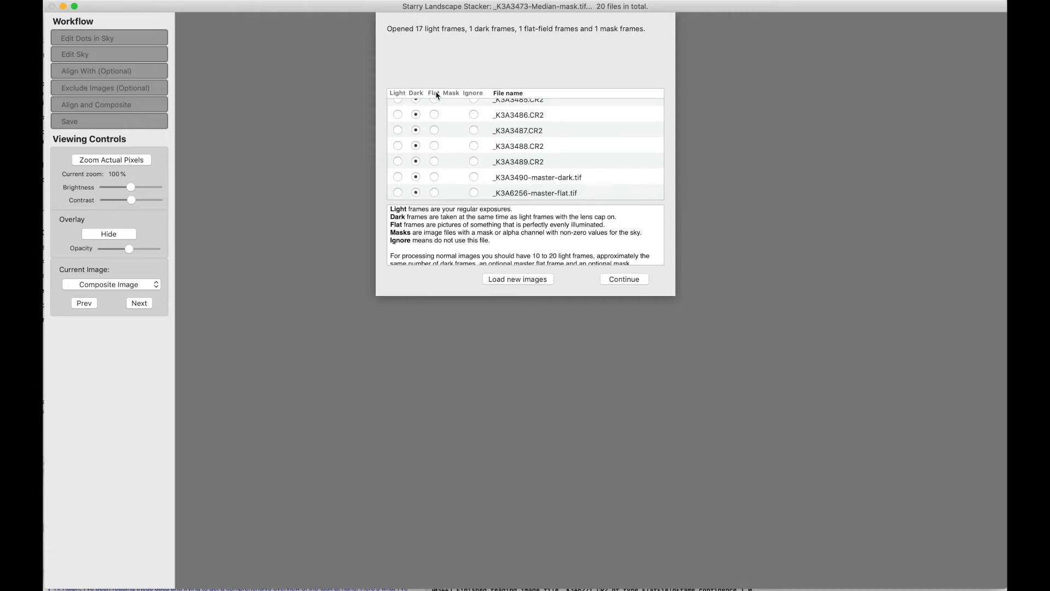
{"action": "left_click", "coordinate": [396, 93]}
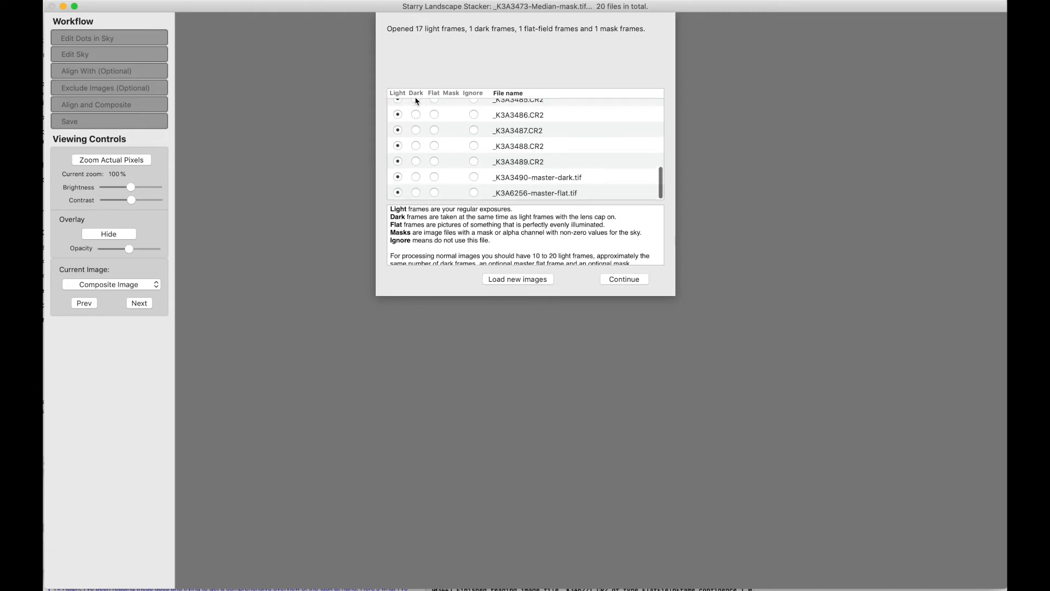
{"action": "left_click", "coordinate": [433, 92]}
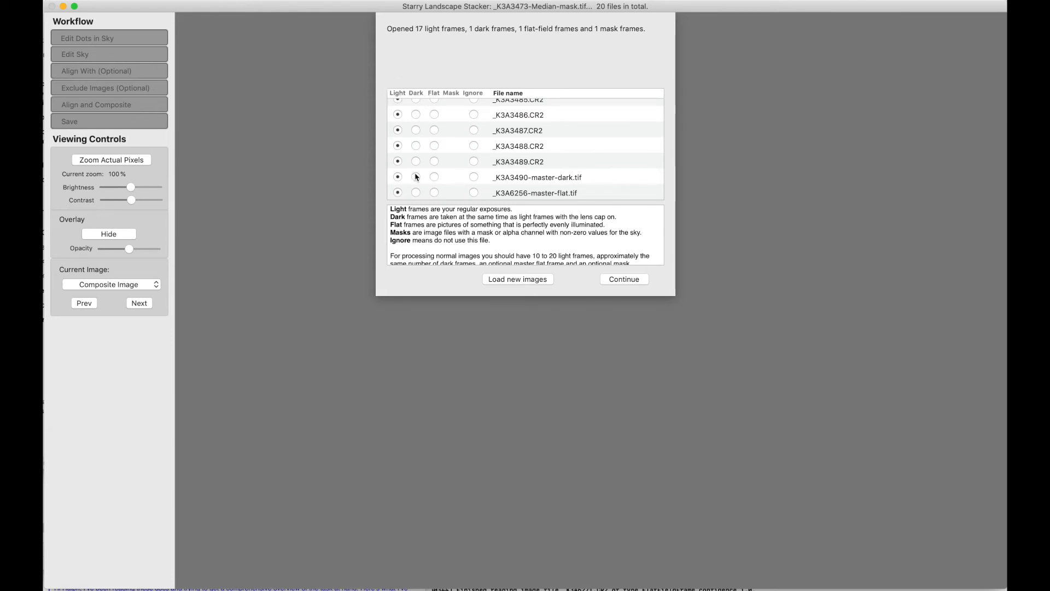
{"action": "mouse_move", "coordinate": [416, 181]}
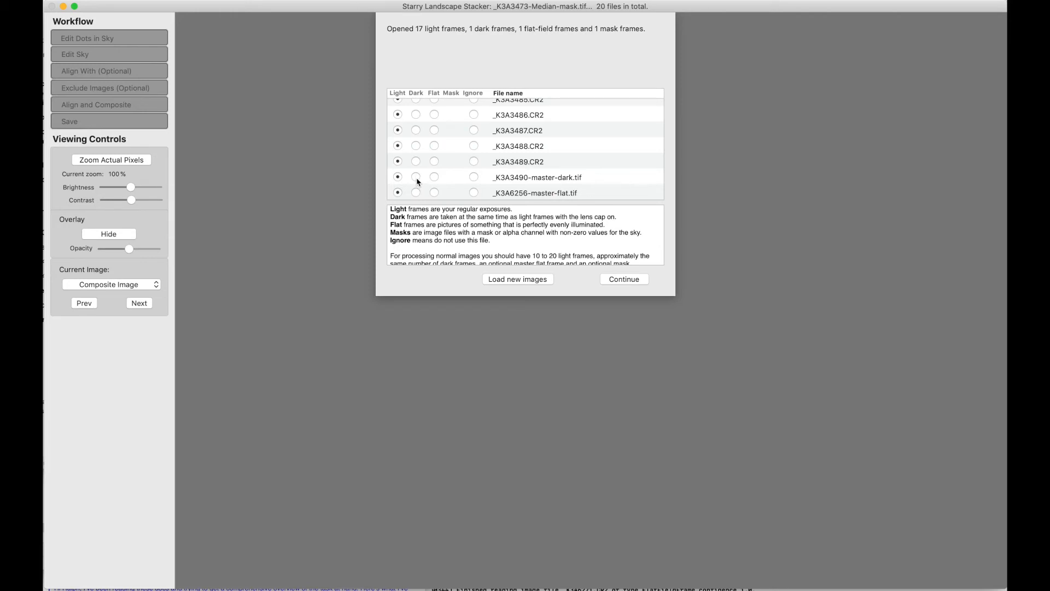
{"action": "left_click", "coordinate": [415, 176]}
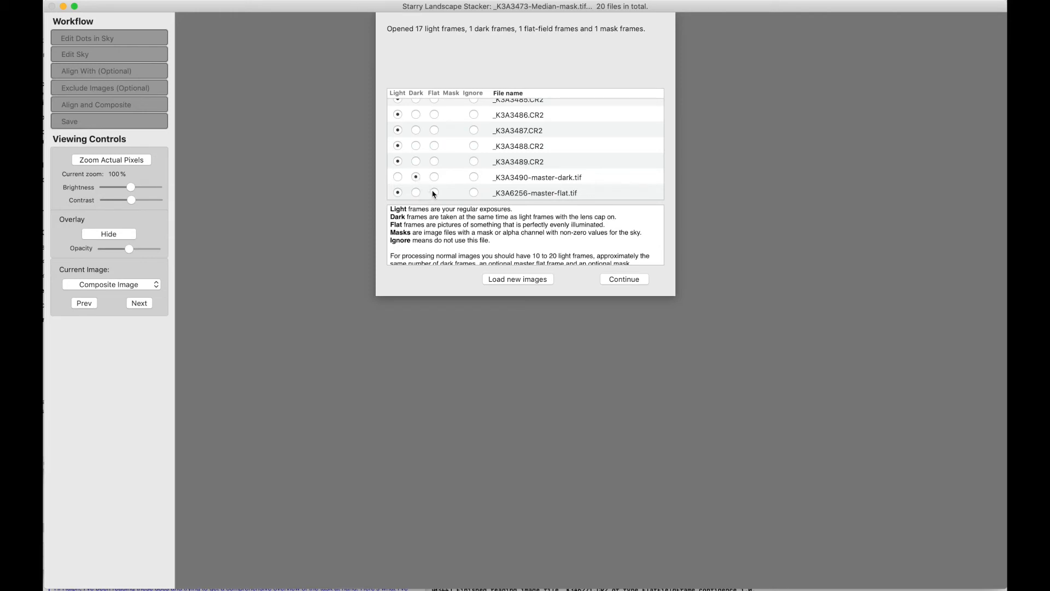
{"action": "left_click", "coordinate": [433, 193]}
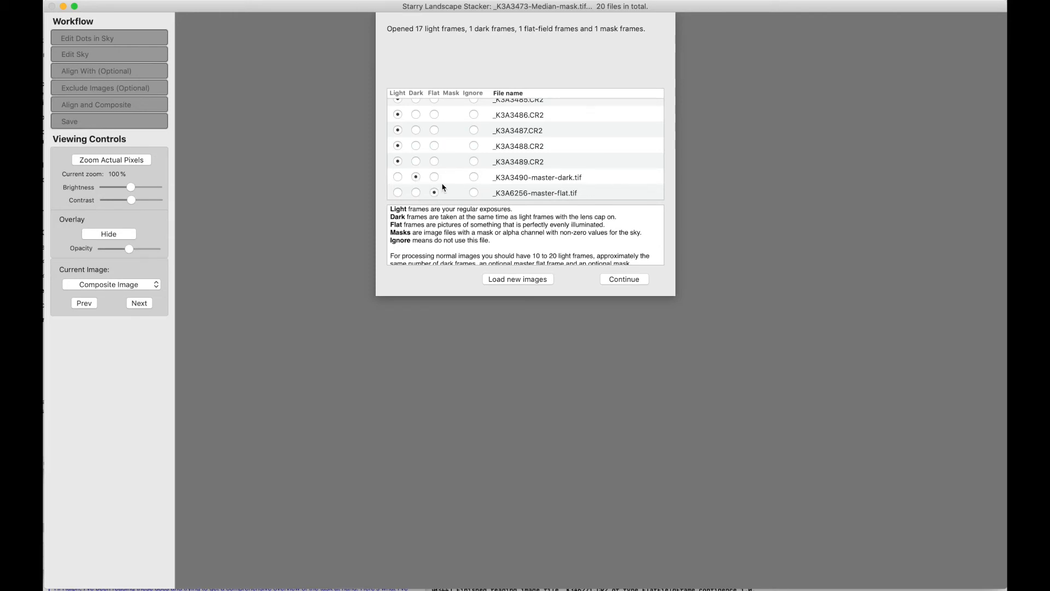
{"action": "scroll", "scroll_direction": "up", "scroll_amount": 3}
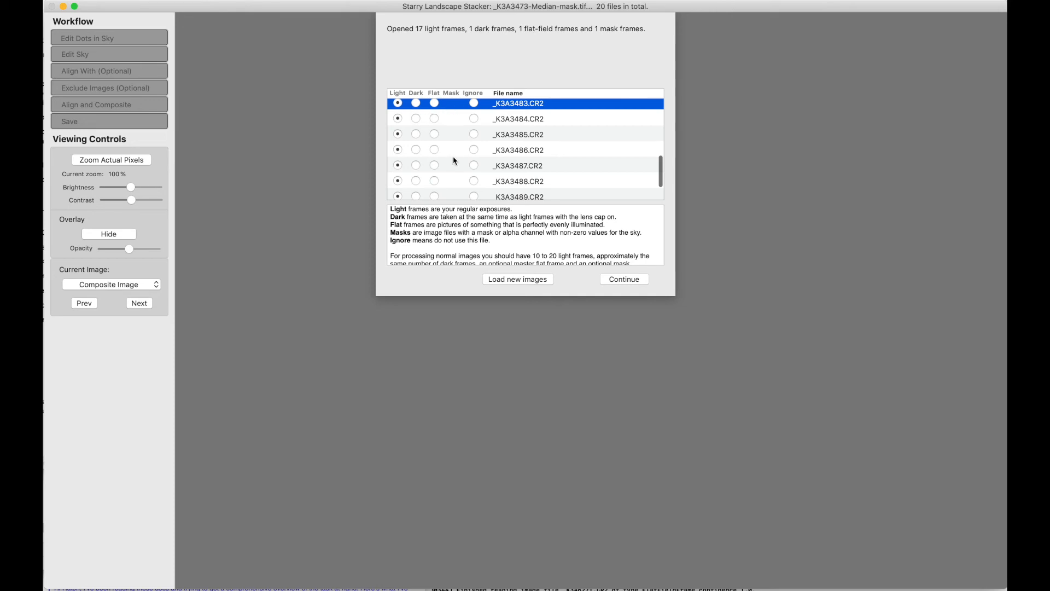
{"action": "left_click", "coordinate": [516, 165]}
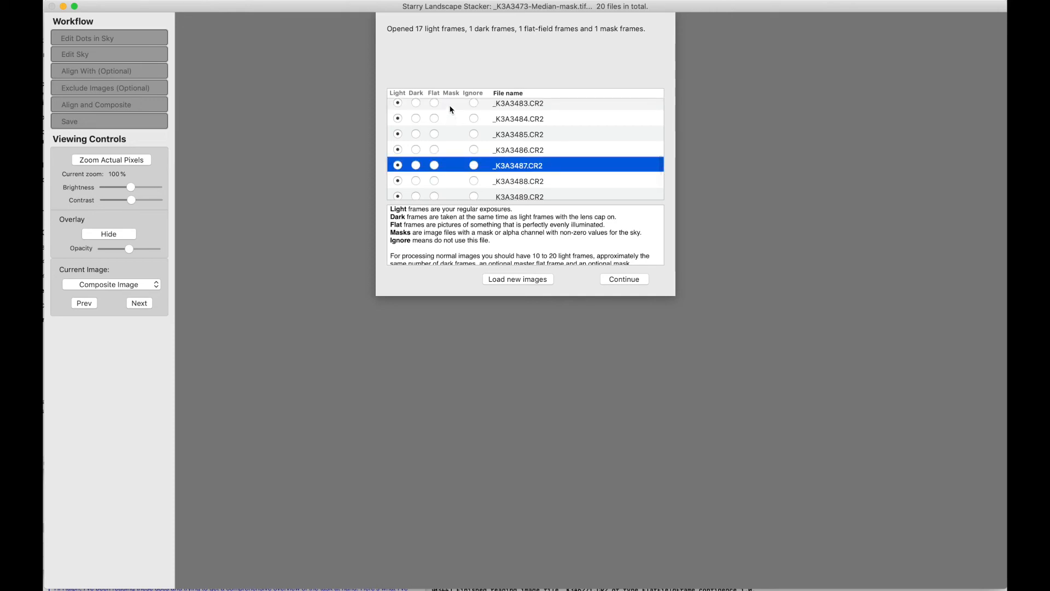
{"action": "left_click", "coordinate": [517, 103]}
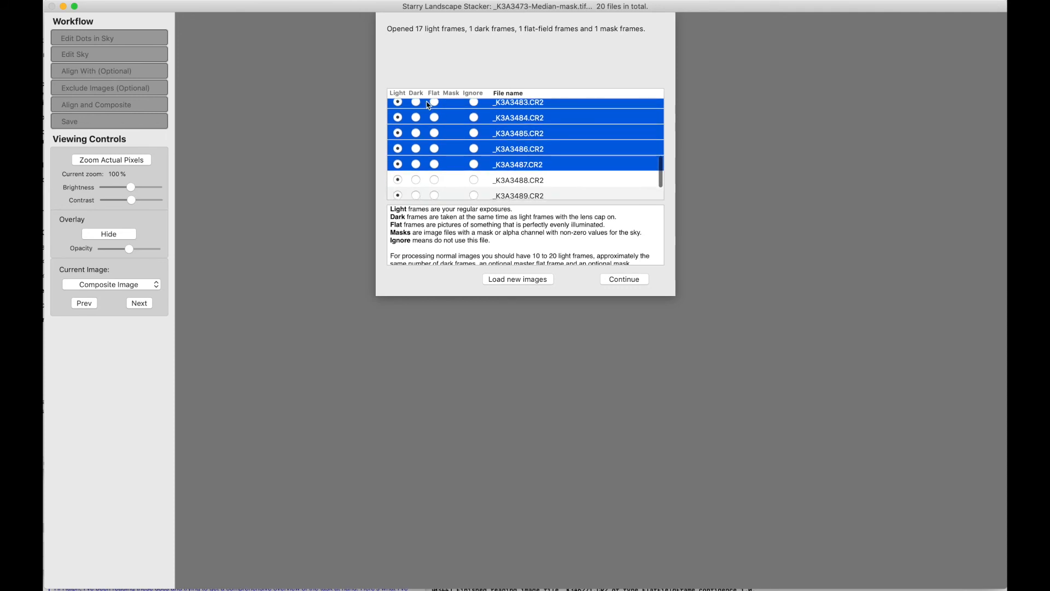
{"action": "left_click", "coordinate": [415, 102]}
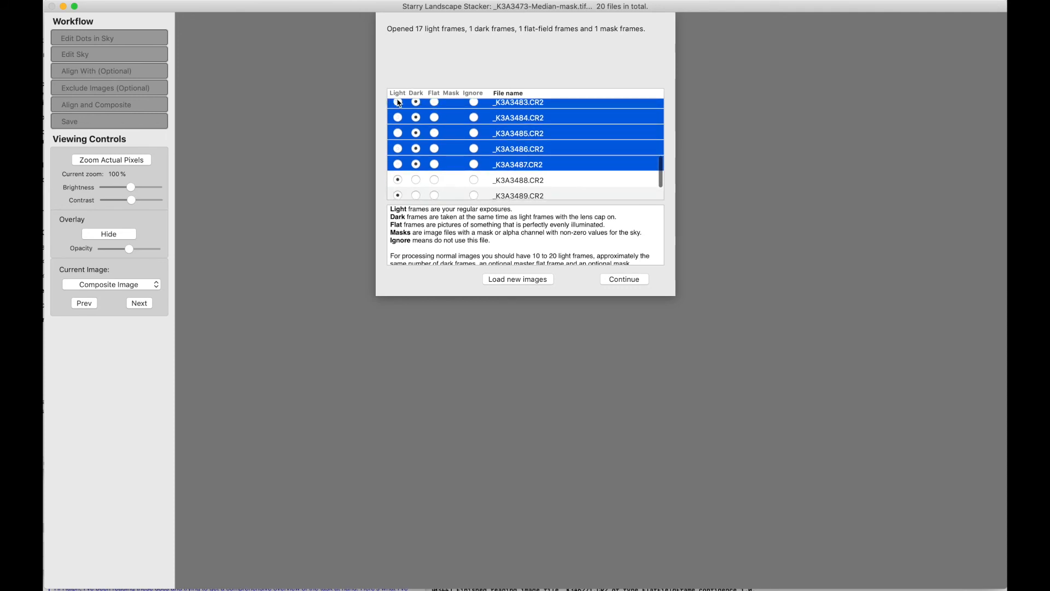
{"action": "scroll", "scroll_direction": "up", "scroll_amount": 3}
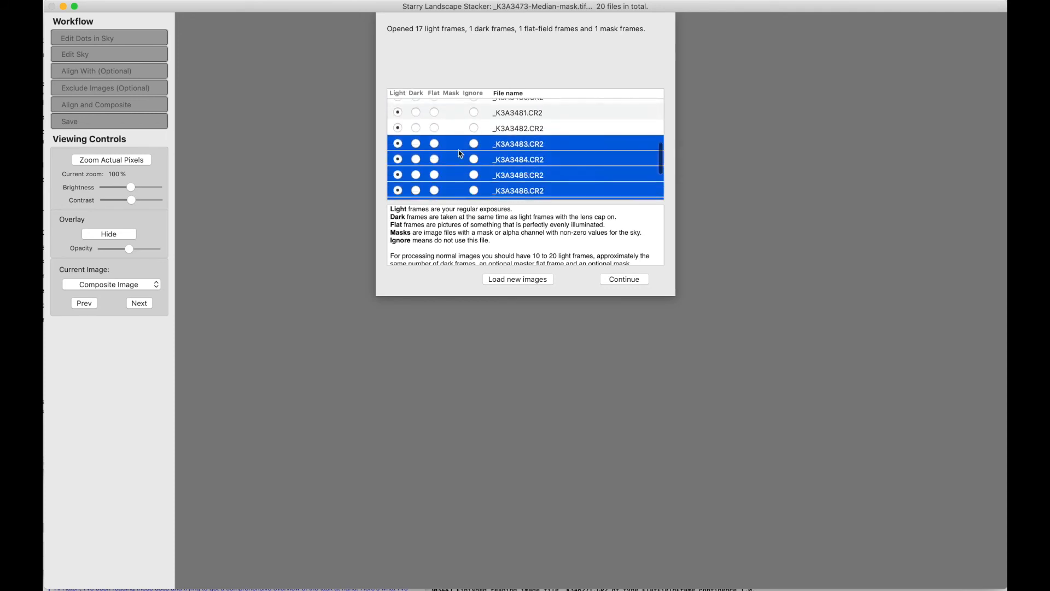
{"action": "scroll", "scroll_direction": "up", "scroll_amount": 3}
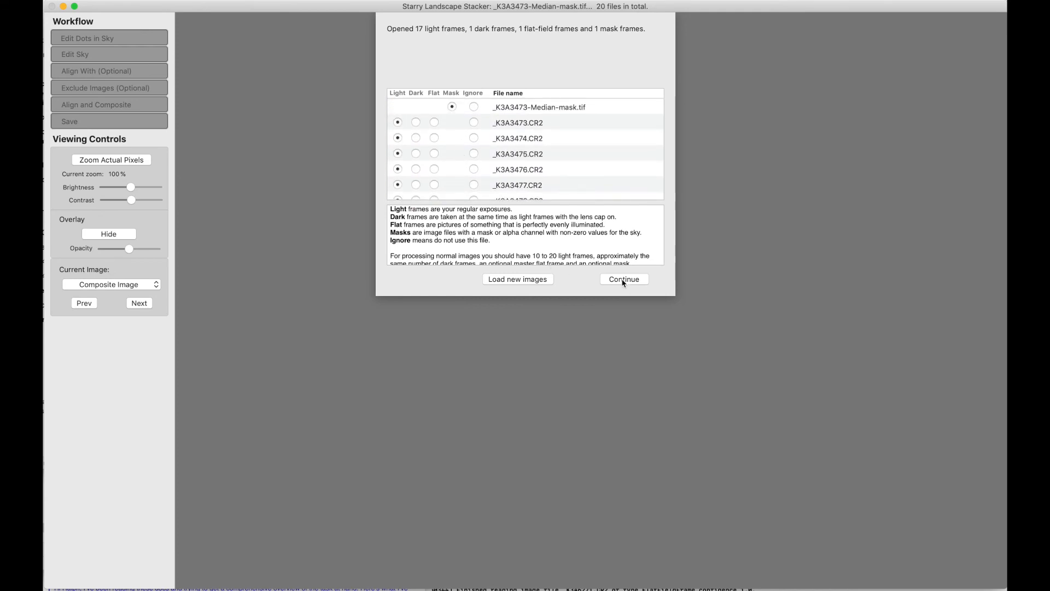
Step: Accept the 17 light, 1 dark, 1 flat and 1 mask classification, then start Align and Composite
{"action": "left_click", "coordinate": [623, 280]}
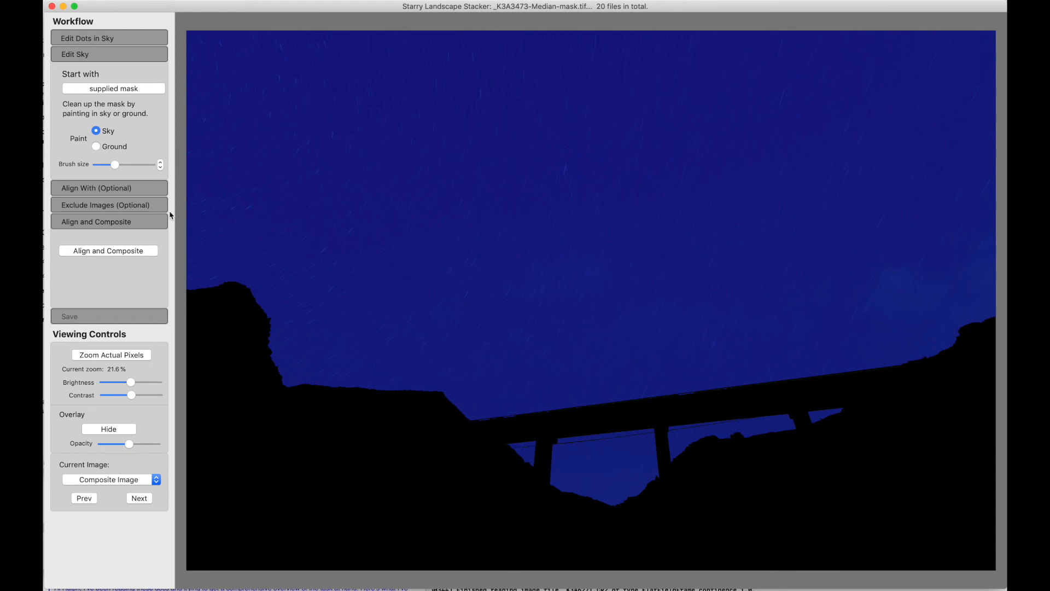
{"action": "left_click", "coordinate": [108, 250]}
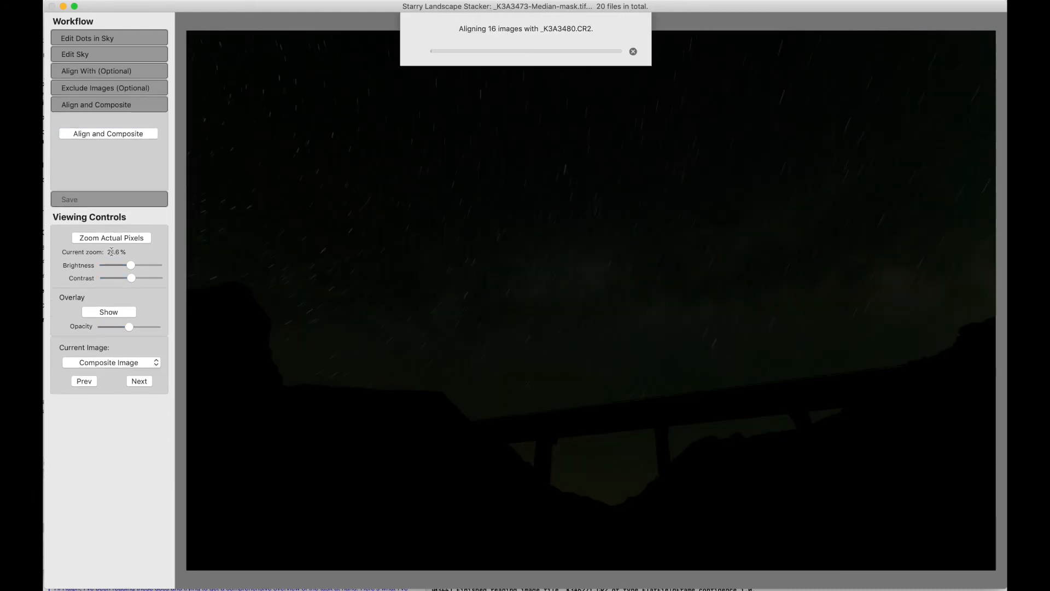